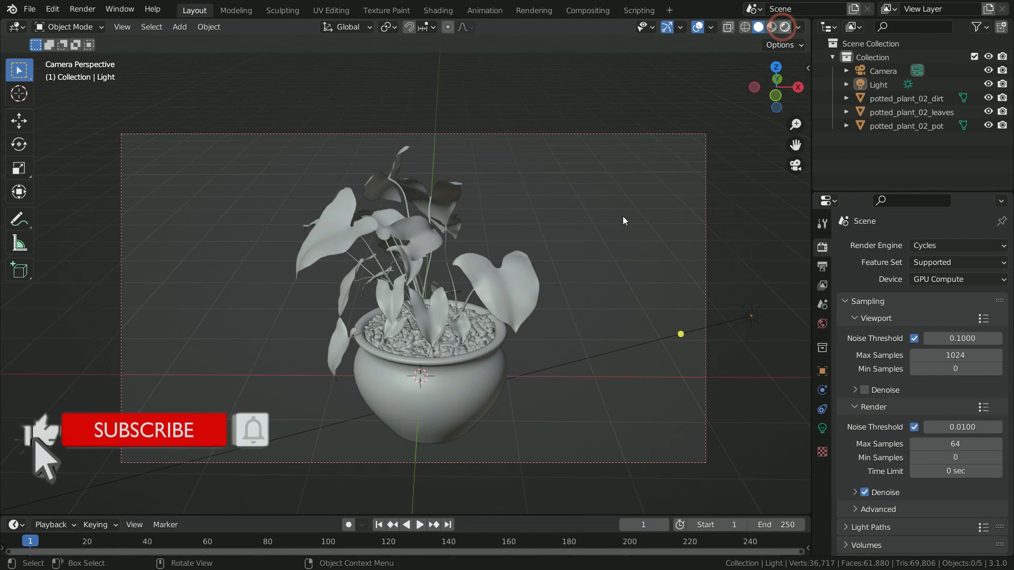
Switch the viewport to Rendered shading to preview the plant's leaf, soil and pot materials.
{"action": "left_click", "coordinate": [783, 27]}
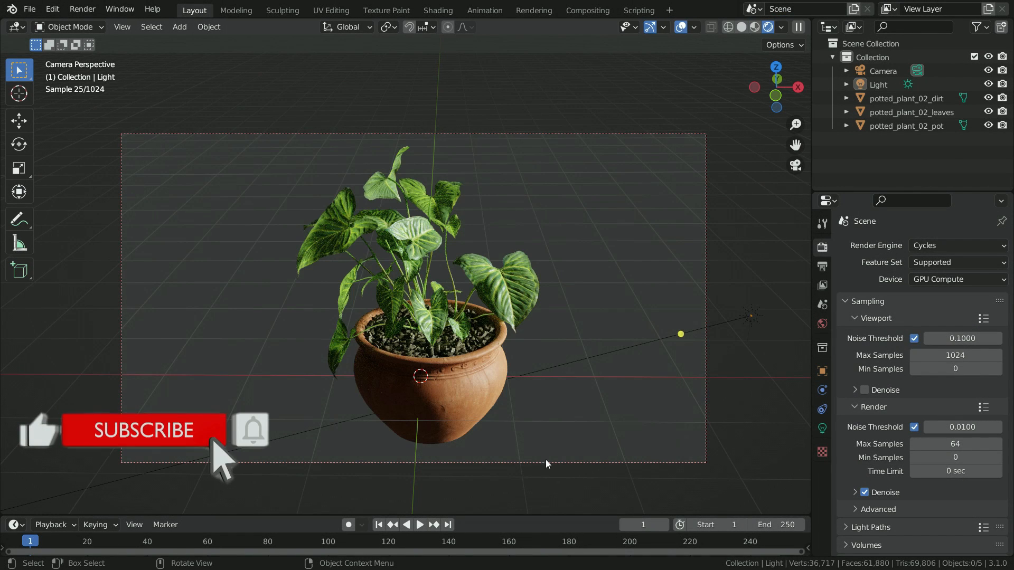
{"action": "mouse_move", "coordinate": [716, 305]}
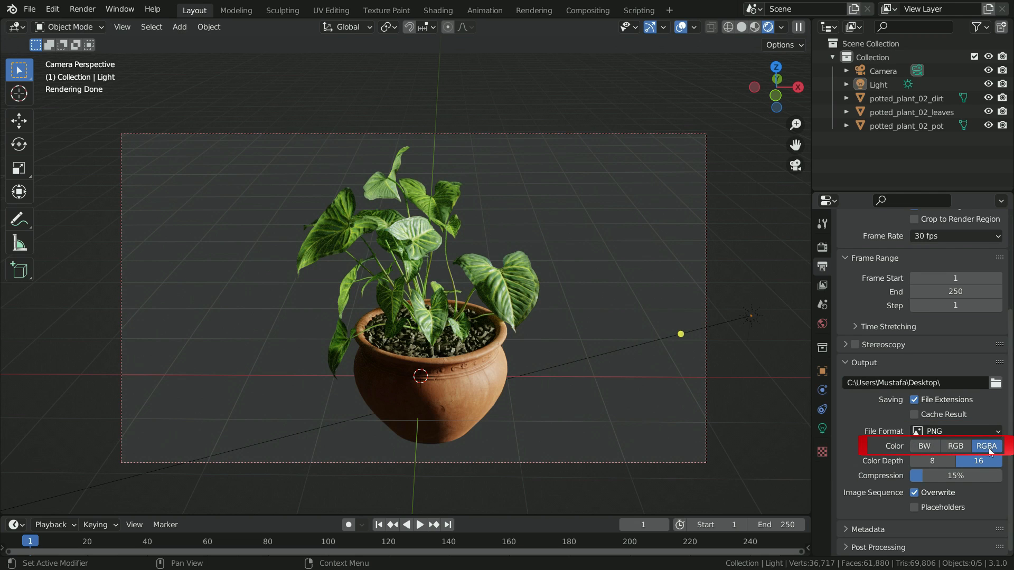
{"action": "mouse_move", "coordinate": [986, 446]}
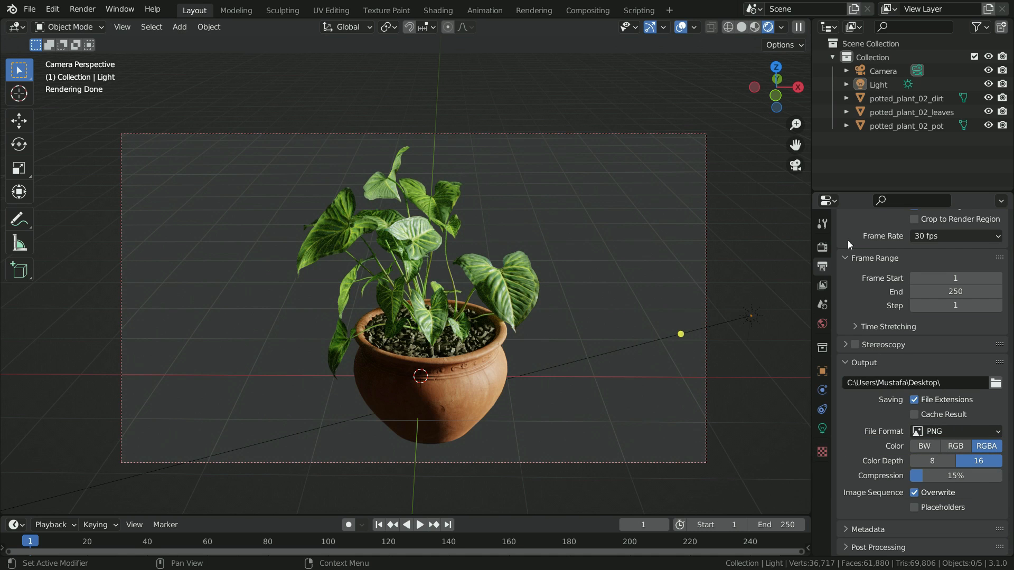
Enable Film > Transparent in Render Properties so the world background renders transparent.
{"action": "left_click", "coordinate": [821, 248]}
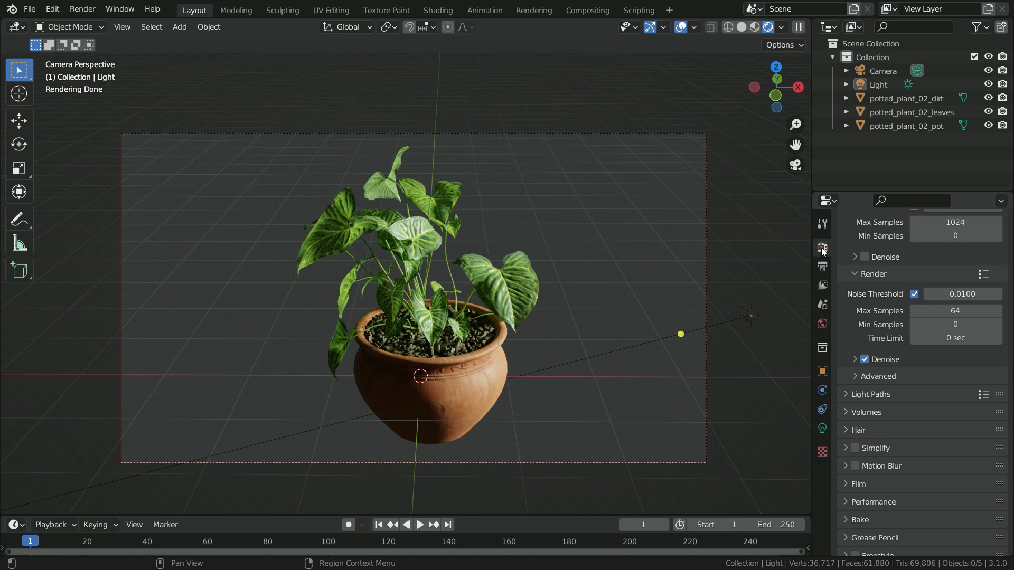
{"action": "scroll", "scroll_direction": "down", "scroll_amount": 3}
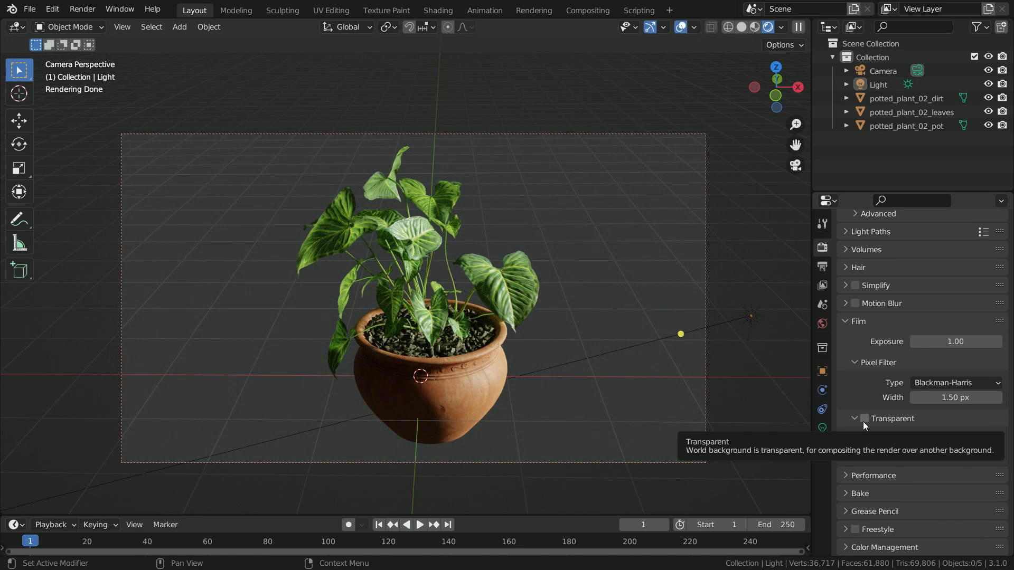
{"action": "left_click", "coordinate": [864, 418]}
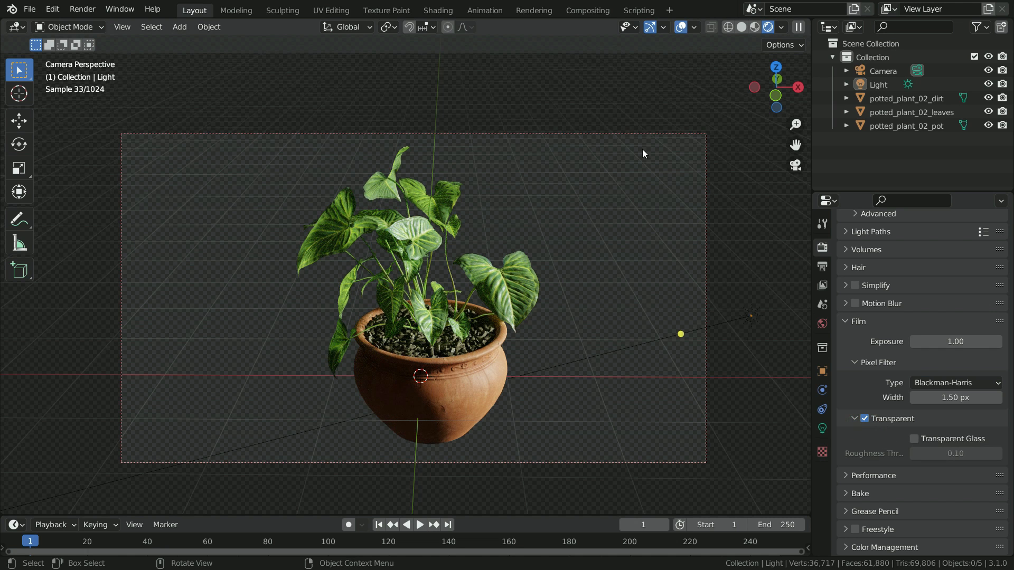
{"action": "left_click", "coordinate": [82, 9]}
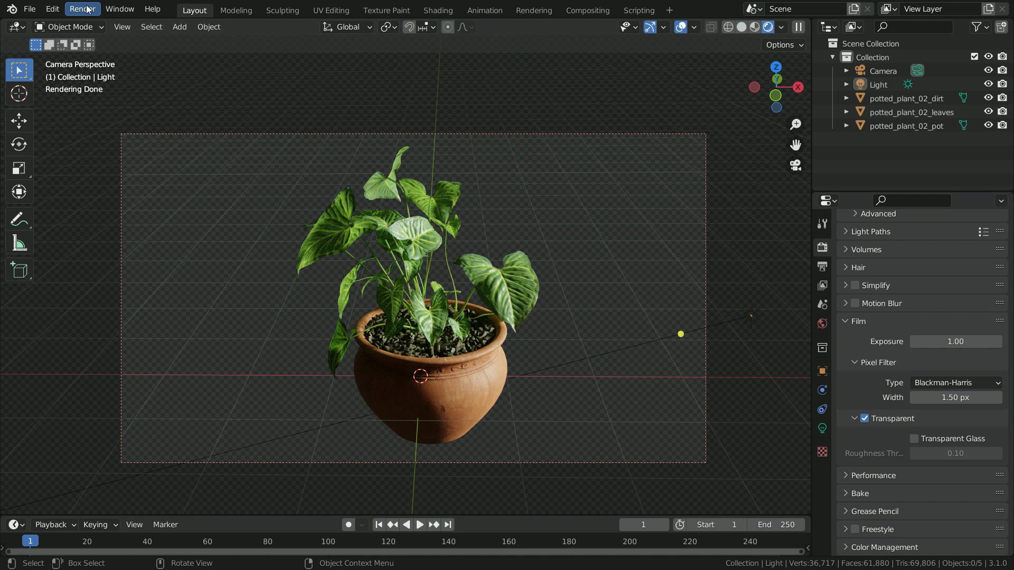
Render the still image of the plant, then choose Image > Save As.
{"action": "left_click", "coordinate": [82, 9]}
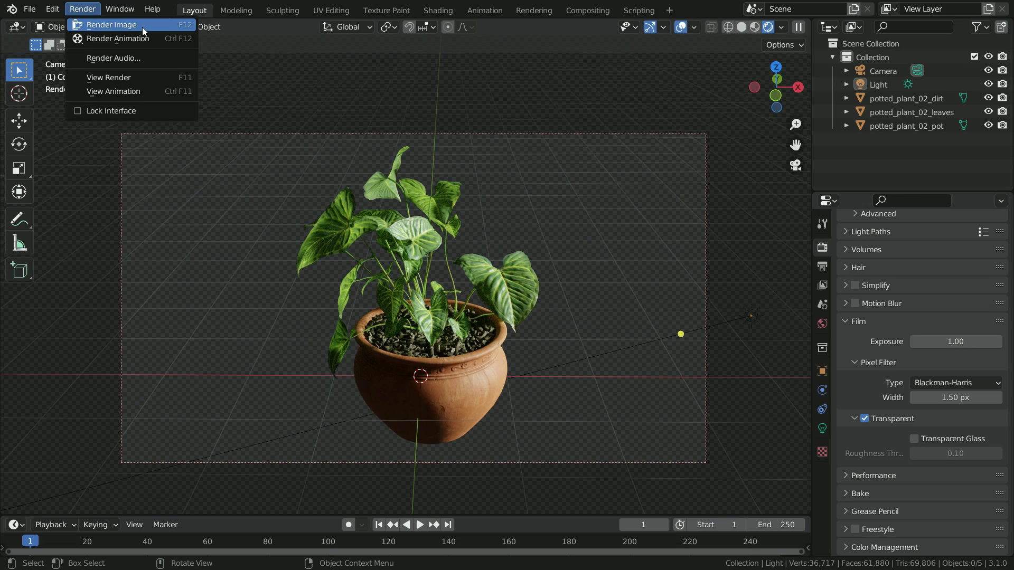
{"action": "left_click", "coordinate": [111, 25]}
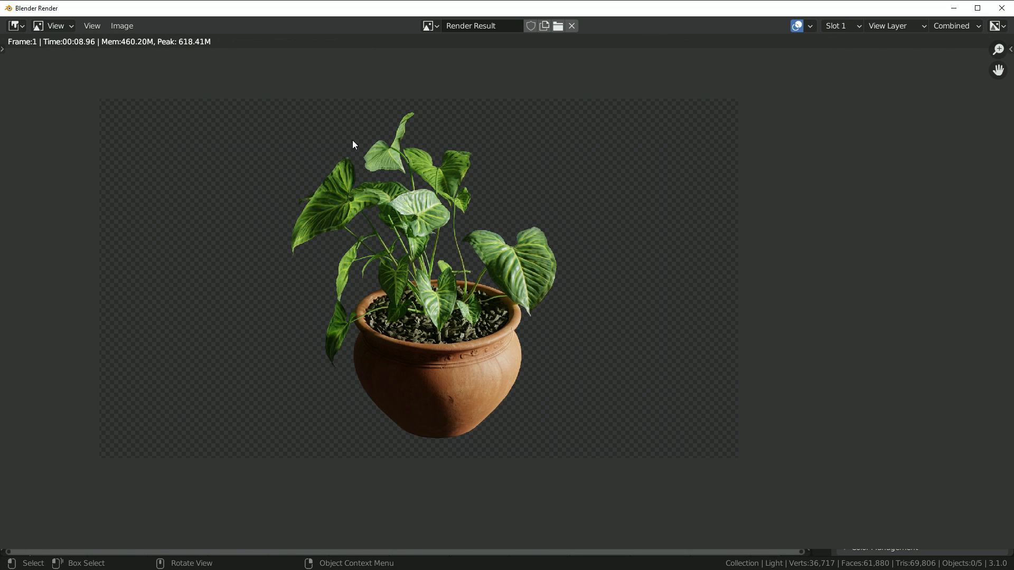
{"action": "left_click", "coordinate": [121, 26]}
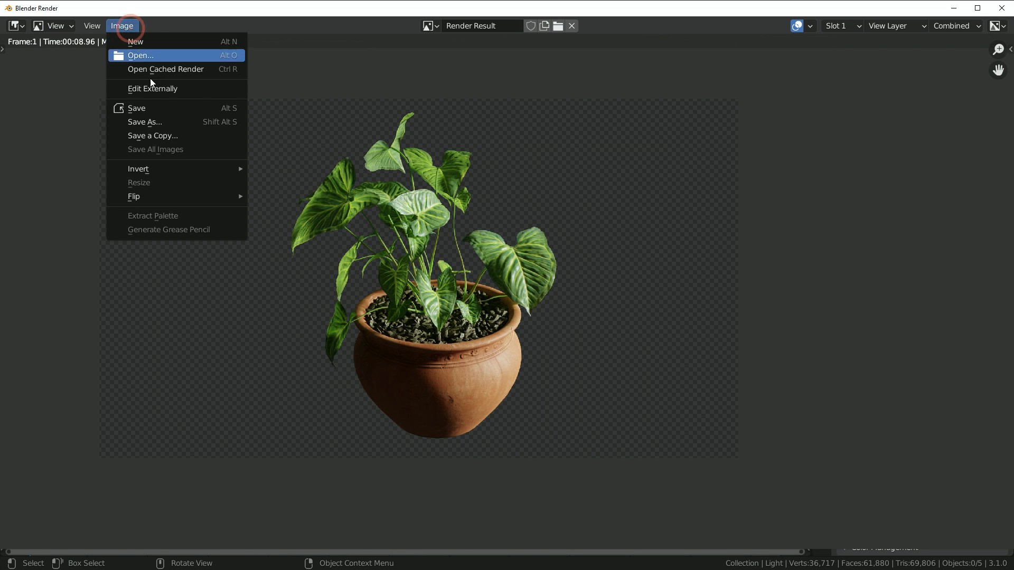
{"action": "left_click", "coordinate": [144, 121]}
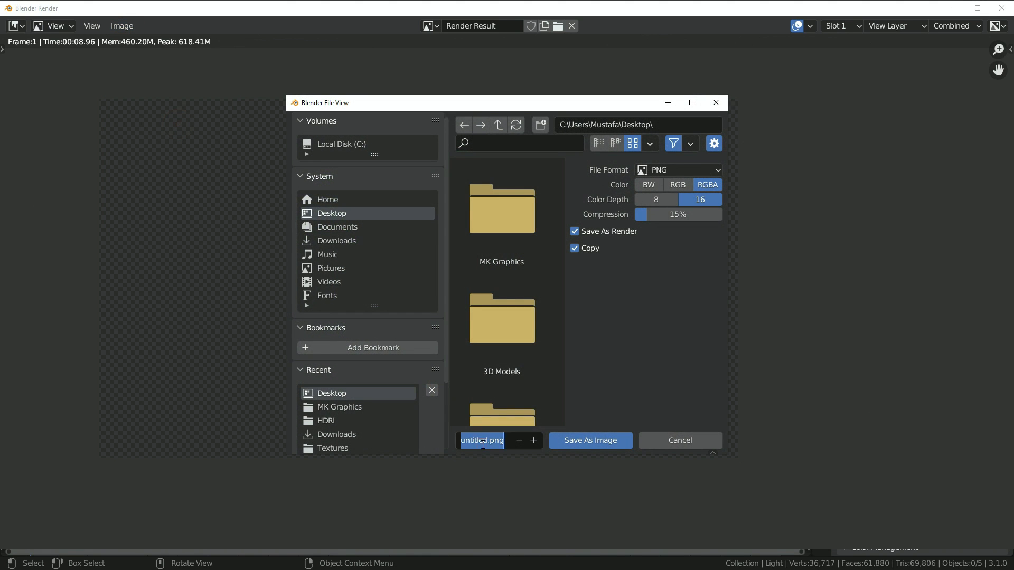